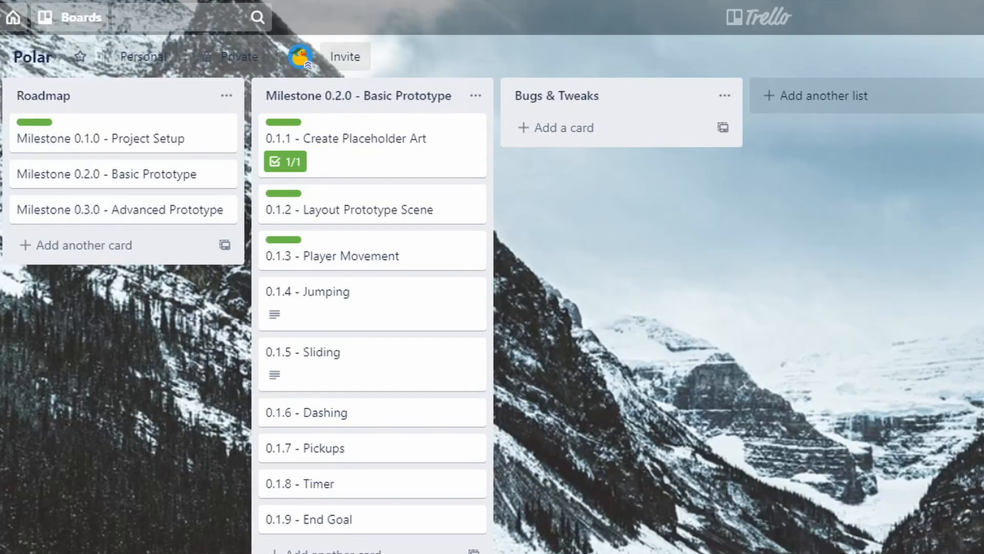
{"action": "mouse_move", "coordinate": [414, 326]}
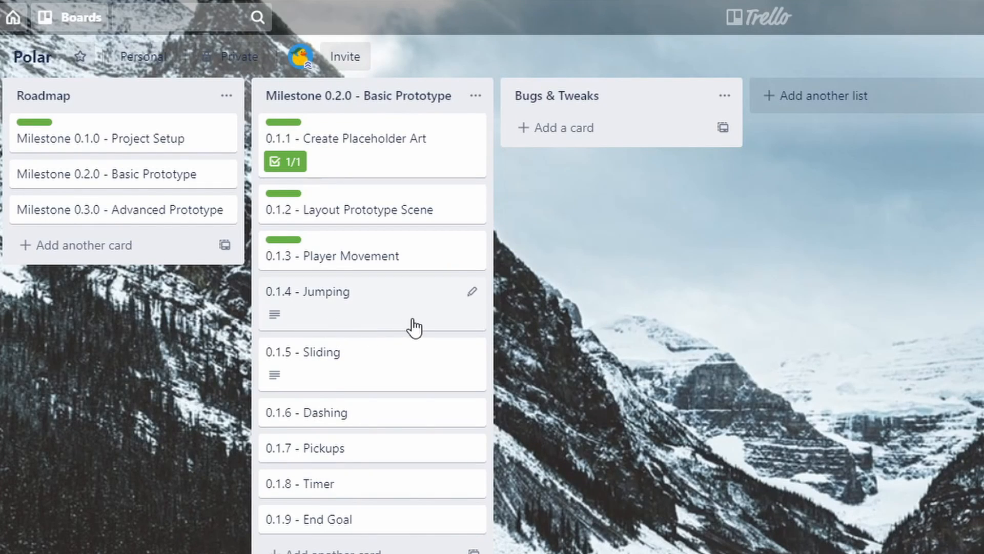
{"action": "mouse_move", "coordinate": [424, 313]}
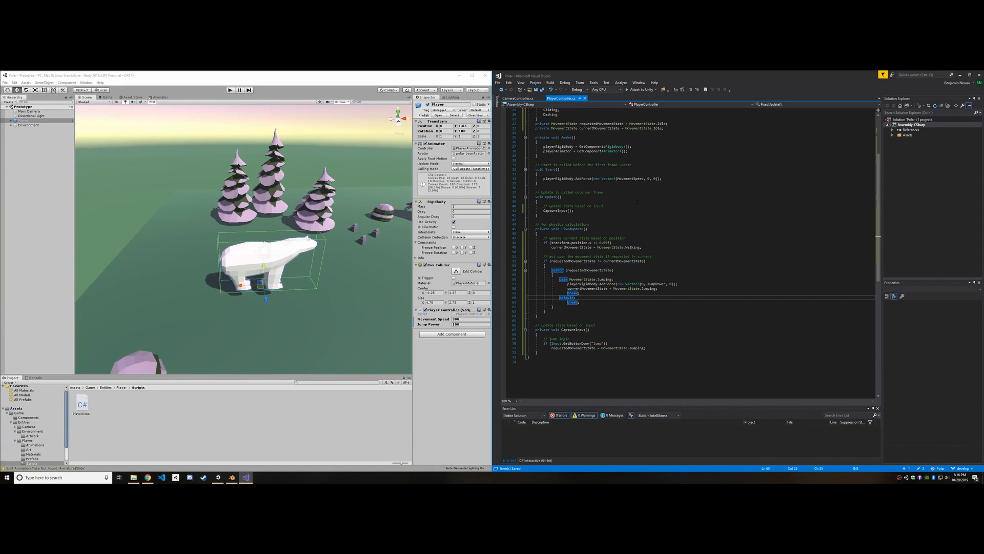
Step: View the polar bear among the snowy trees and rocks through the game camera
{"action": "left_click", "coordinate": [231, 89]}
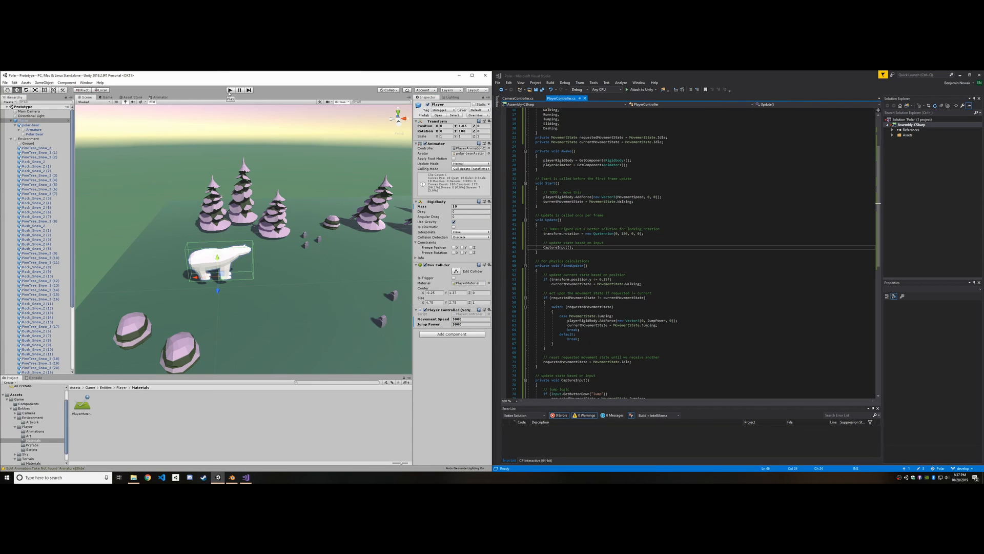
{"action": "left_click", "coordinate": [230, 91]}
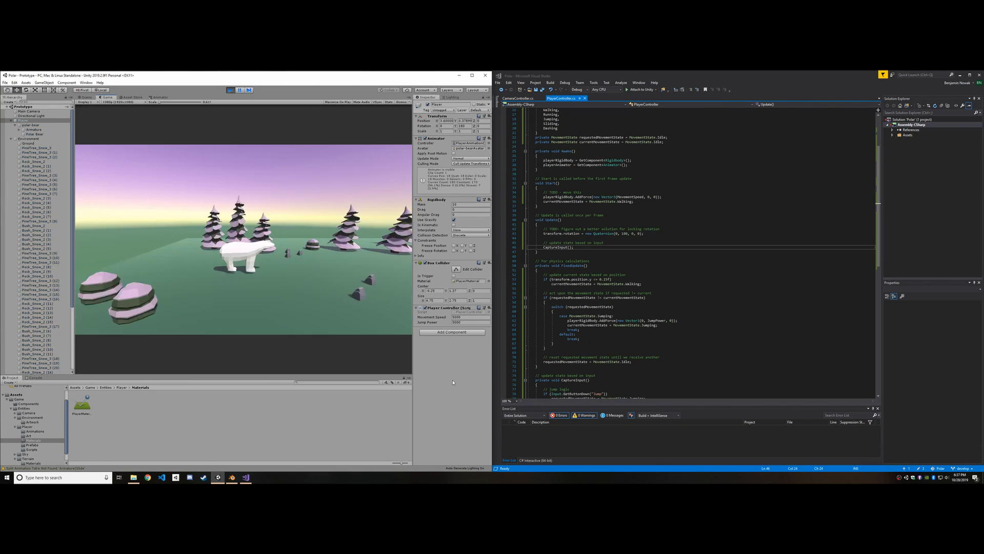